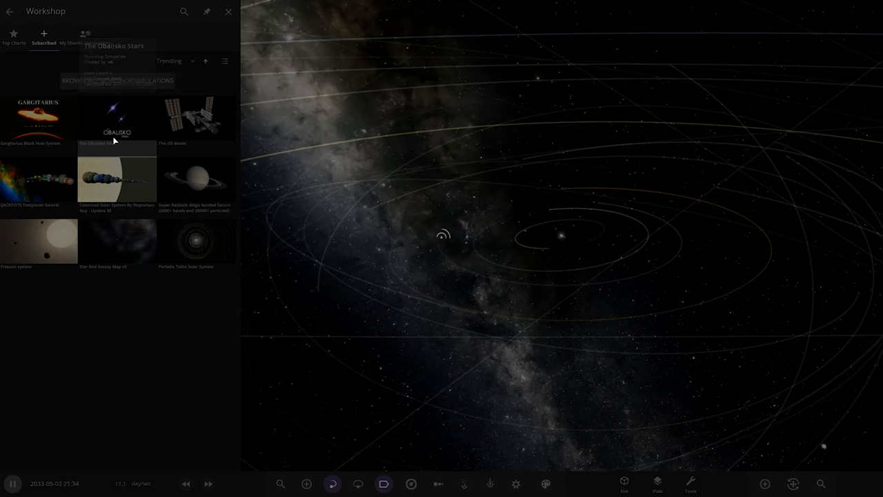
Load The Obalisko Stars from the Workshop Subscribed list to show its description
left_click(116, 118)
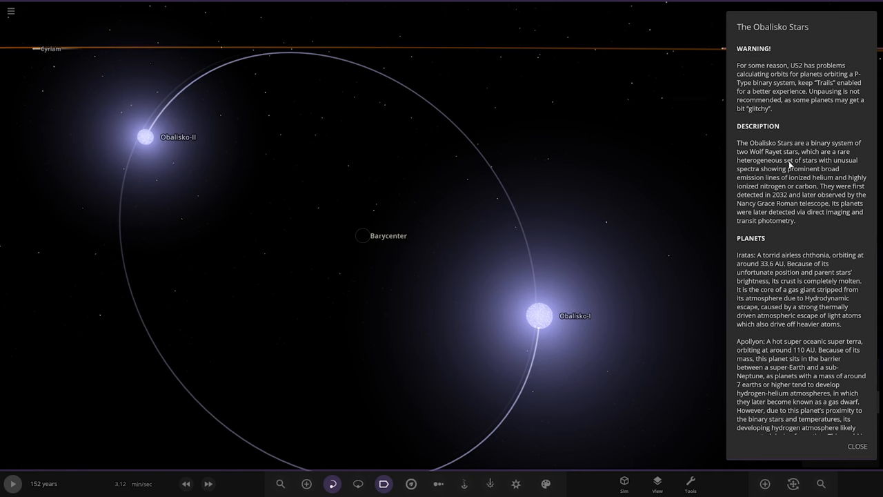
Focus on star Obalisko-I to view its properties, then switch to Obalisko-II
scroll("down", 3)
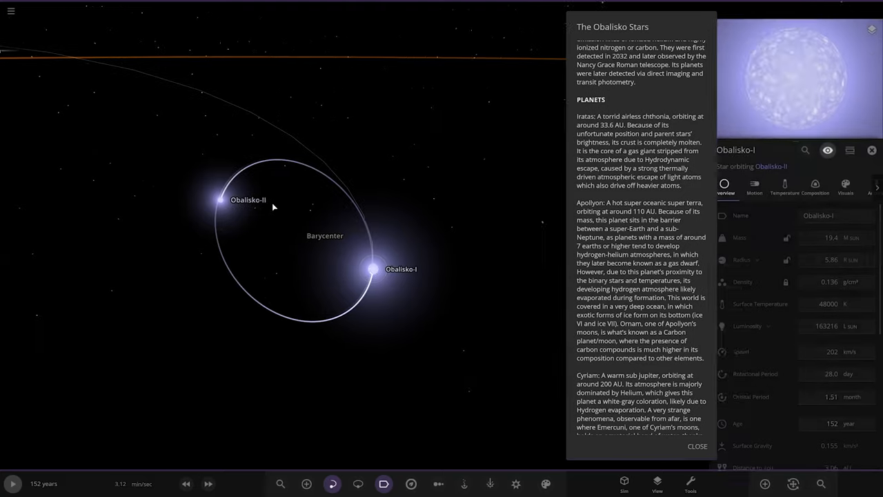
left_click(222, 199)
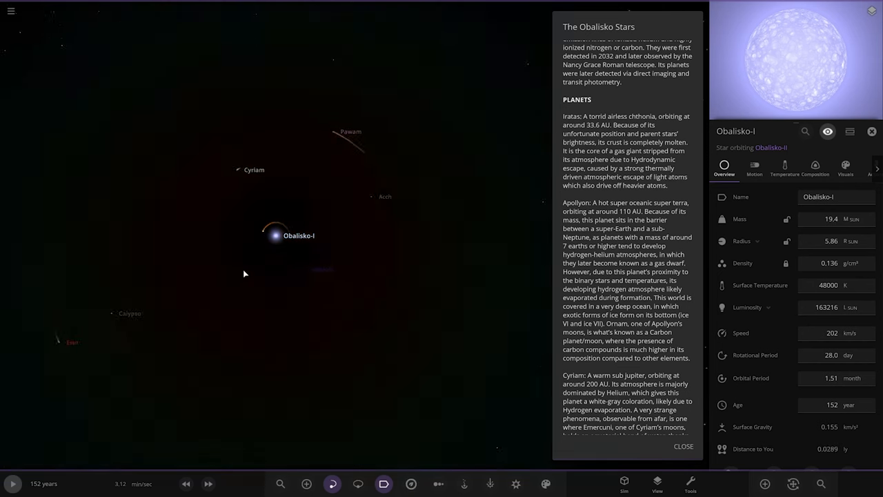
left_click(238, 238)
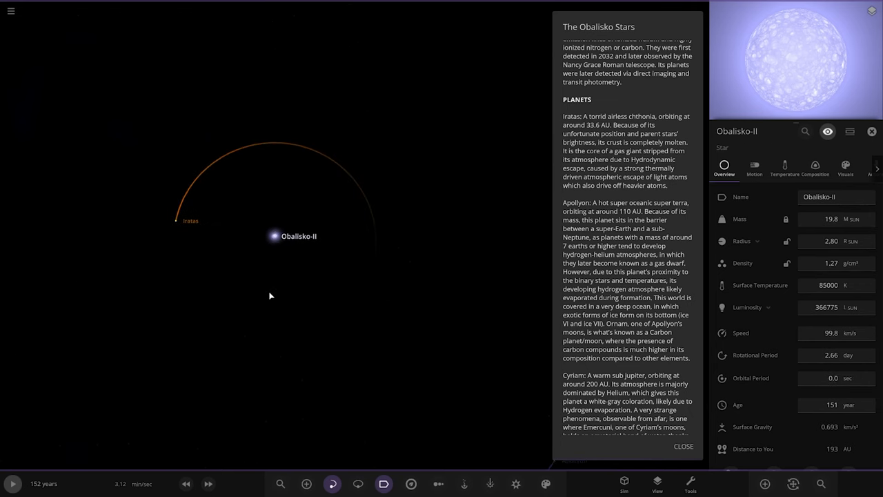
Focus the view on Salibe, Iratas's moon, showing its properties panel
left_click(266, 227)
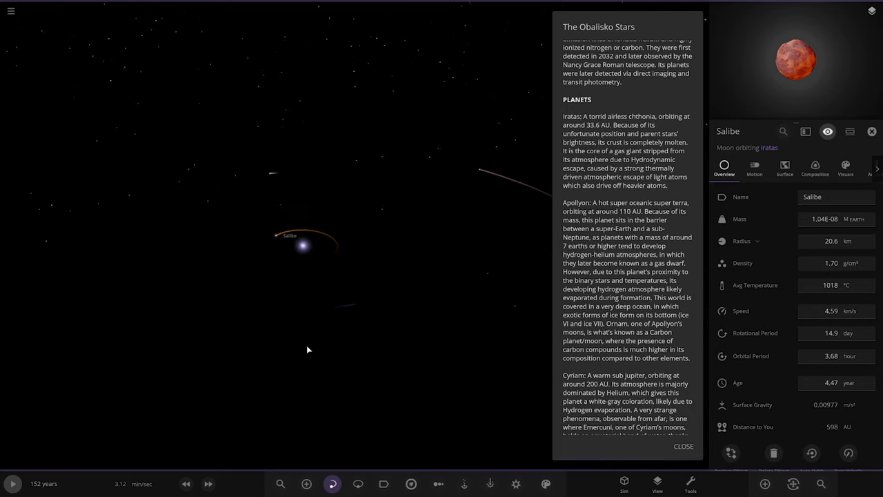
Select Apollyon and view its surface temperature map (average 527 °C, 239–567 °C)
left_click(303, 243)
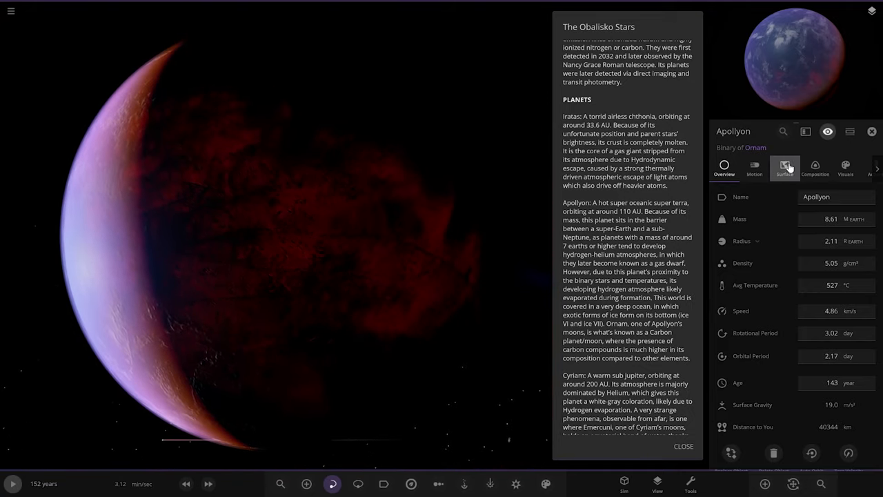
left_click(784, 167)
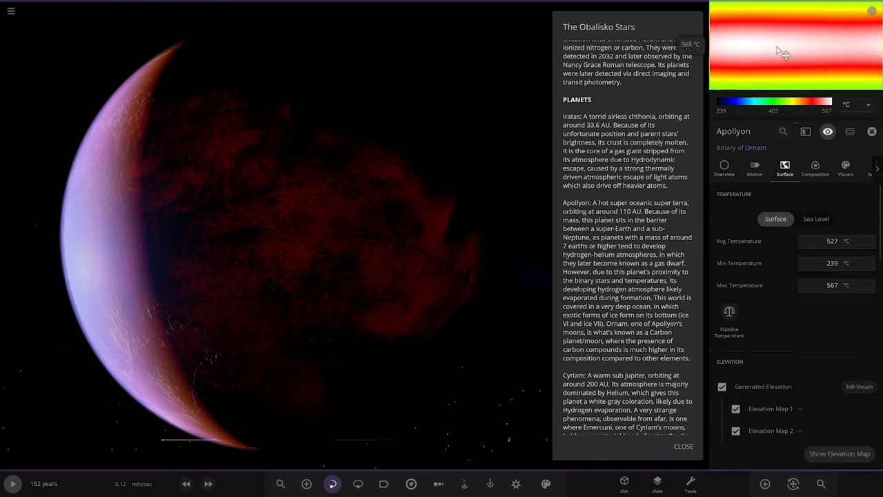
mouse_move(759, 7)
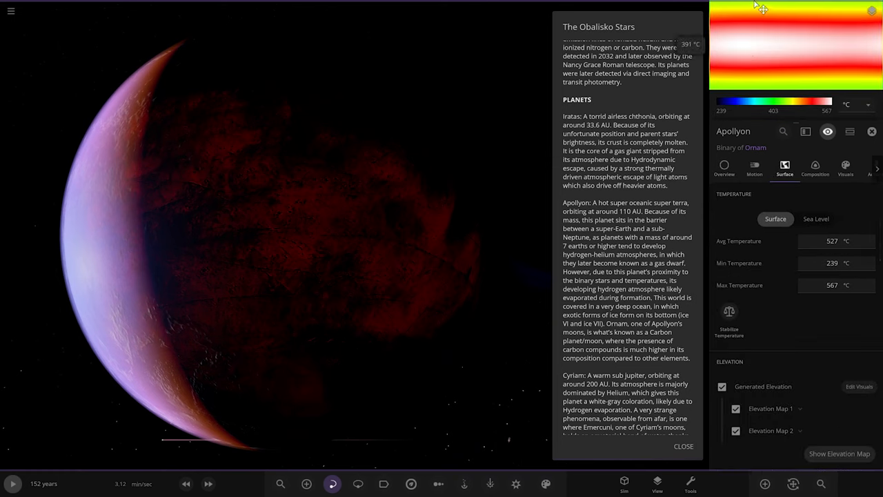
mouse_move(365, 37)
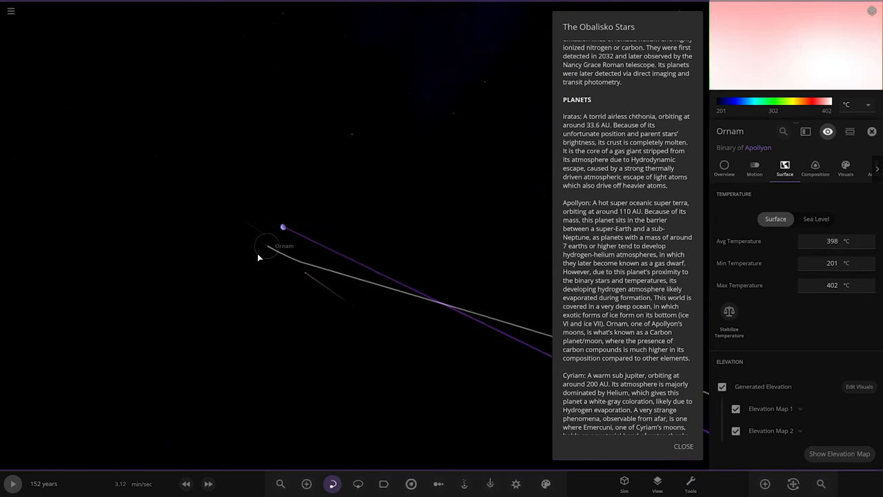
Close the planet's properties panel and zoom out to open starfield
left_click(724, 167)
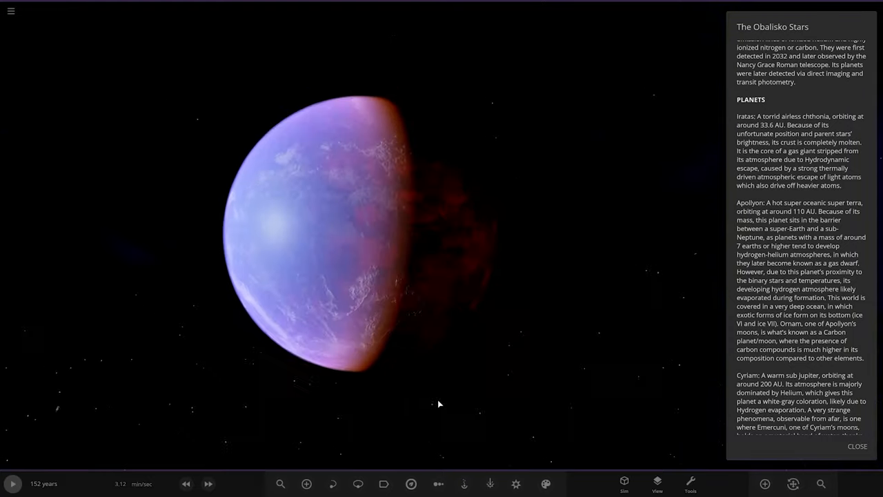
left_click(857, 446)
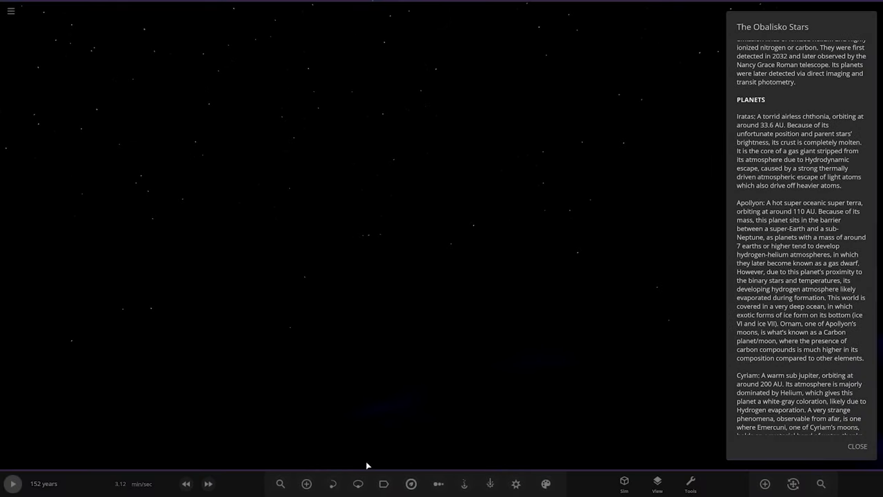
Zoom out to the Cyriam system and show properties of its moon Emercuni
left_click(333, 484)
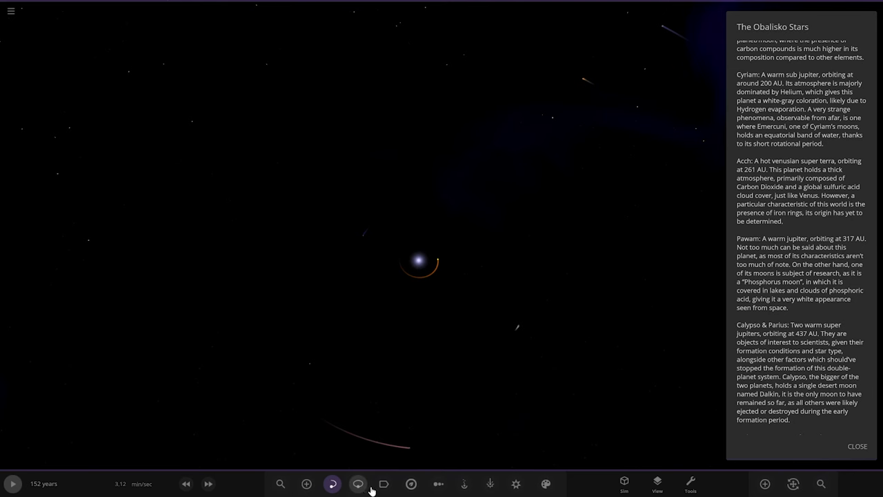
left_click(384, 484)
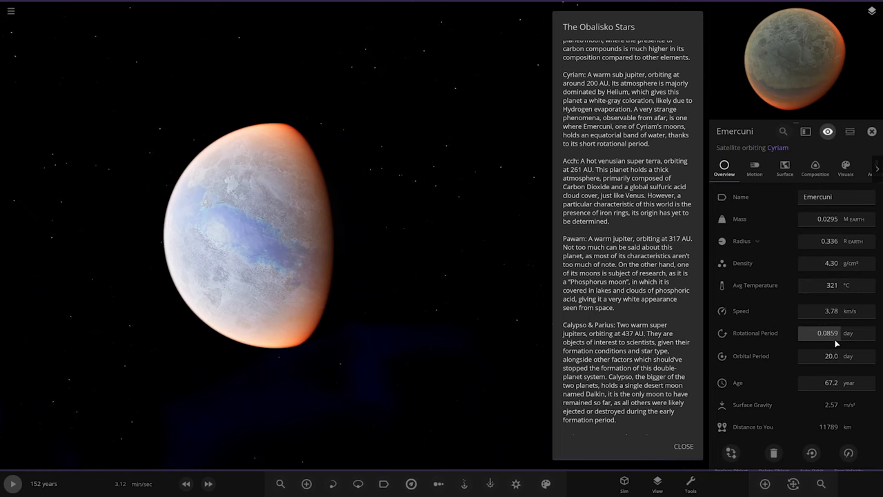
Show Emercuni's rotation period in minutes and inspect its atmosphere colour, then close its properties
left_click(850, 333)
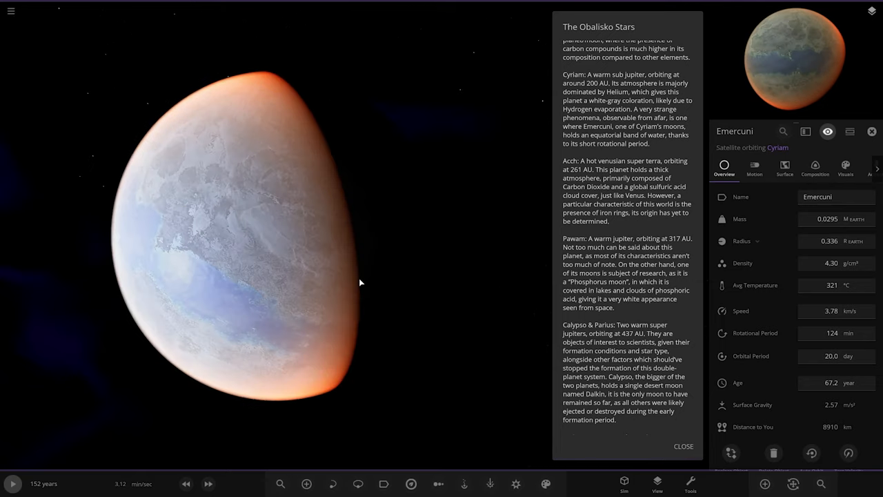
left_click(845, 168)
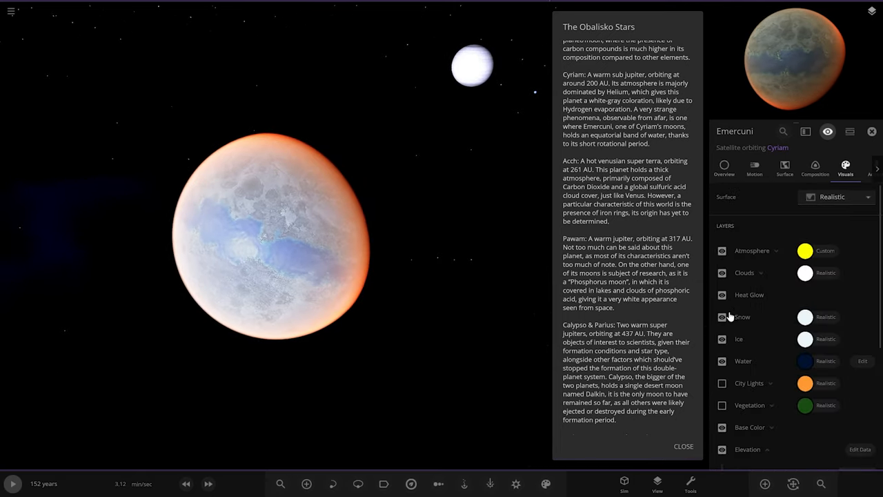
left_click(776, 251)
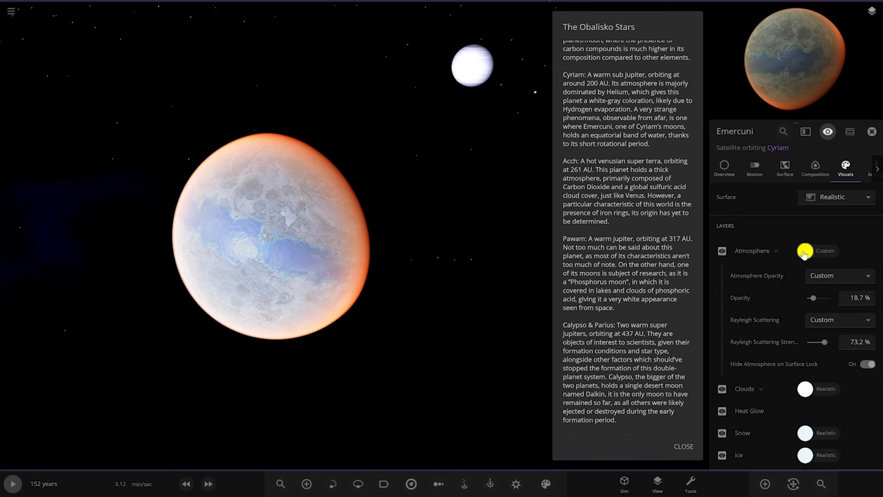
left_click(805, 250)
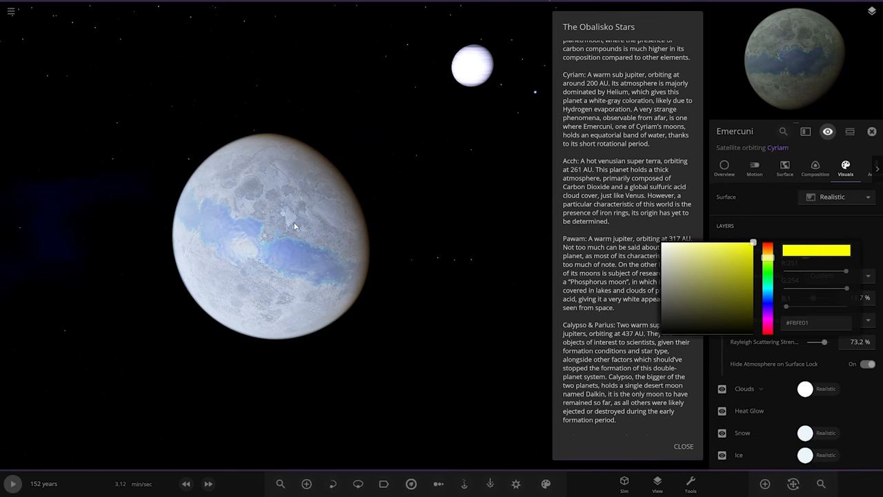
left_click(768, 247)
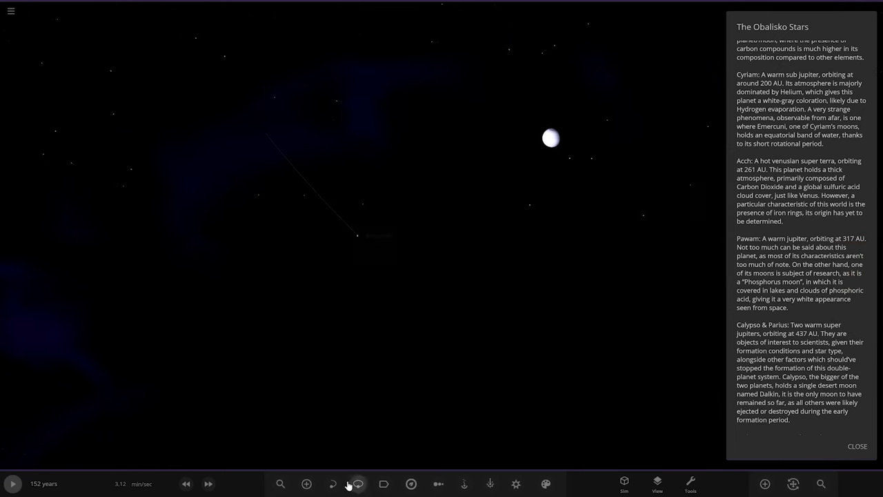
View Rtascina's Overview properties, then switch the panel to Stylam
left_click(333, 483)
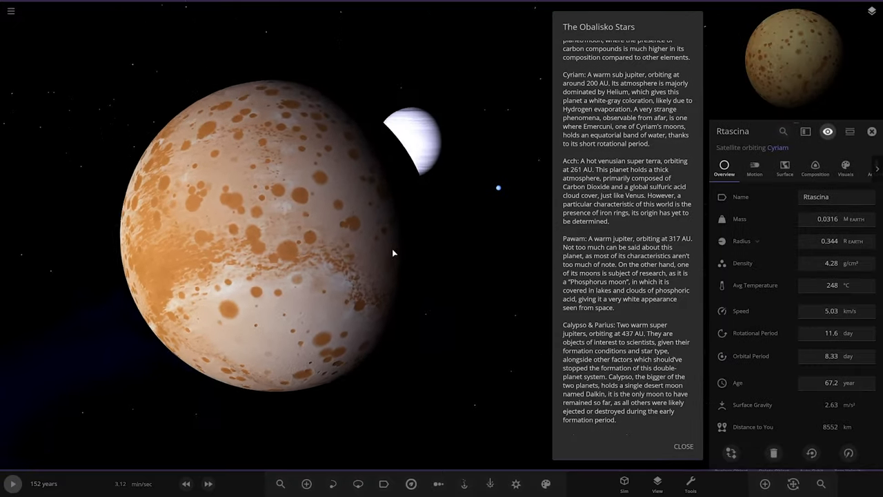
left_click(479, 101)
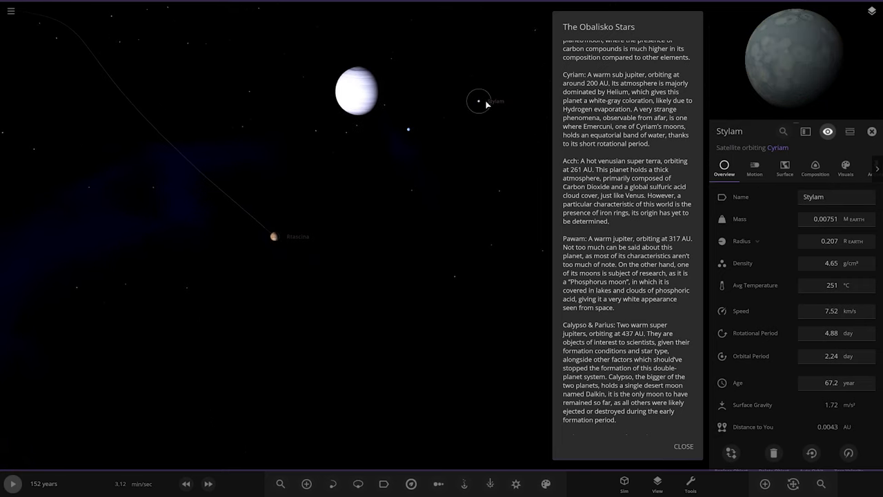
scroll("up", 3)
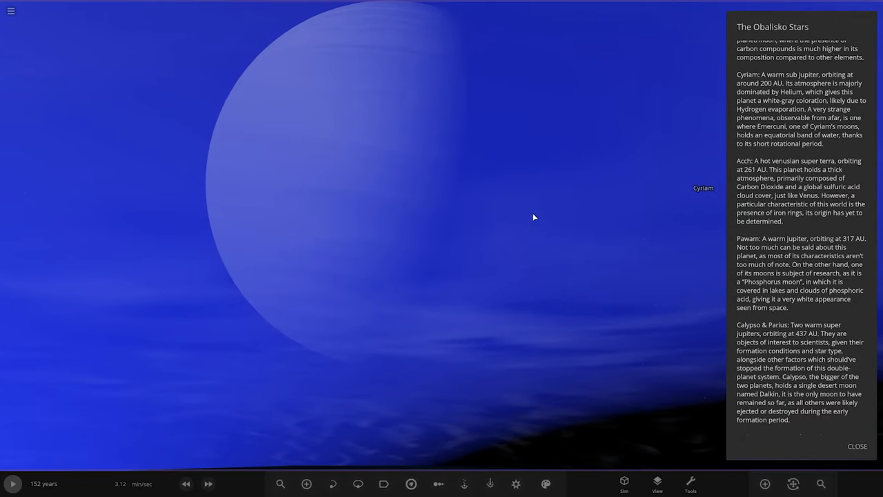
Use the C key to move the camera relative to the gas giant Cyriam
key("c")
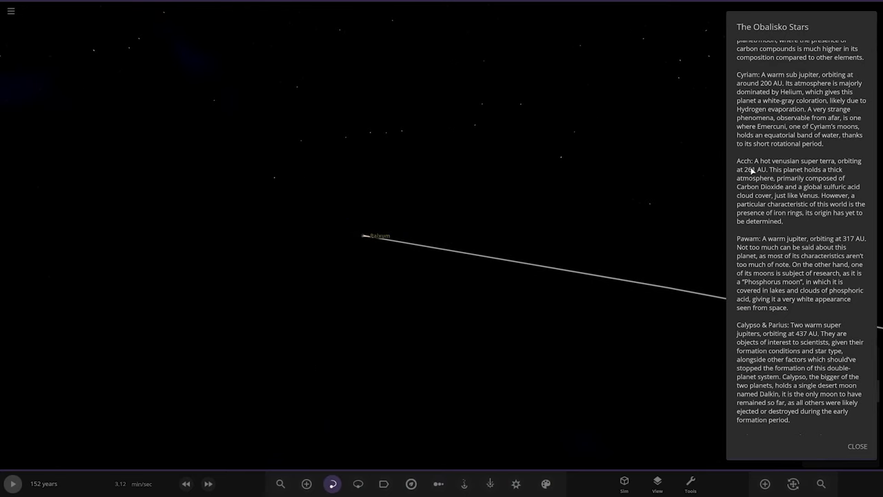
mouse_move(405, 294)
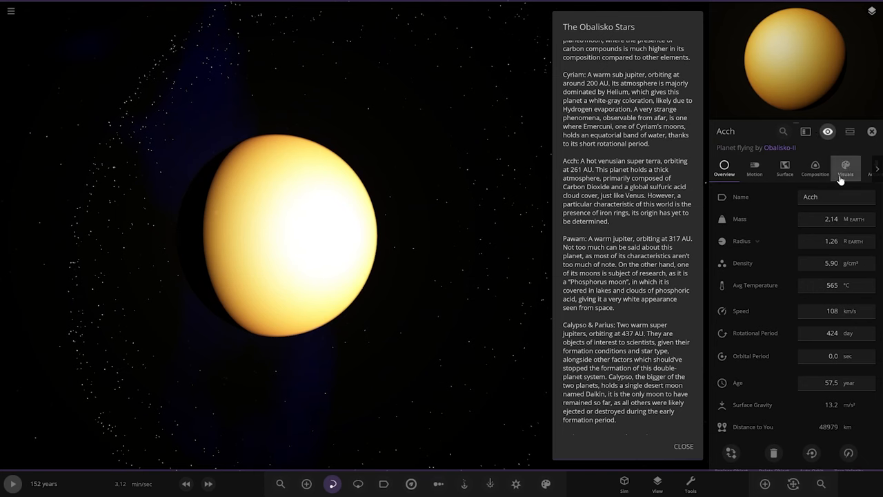
View Acch's visual layers and restore its hidden atmosphere and clouds
left_click(845, 168)
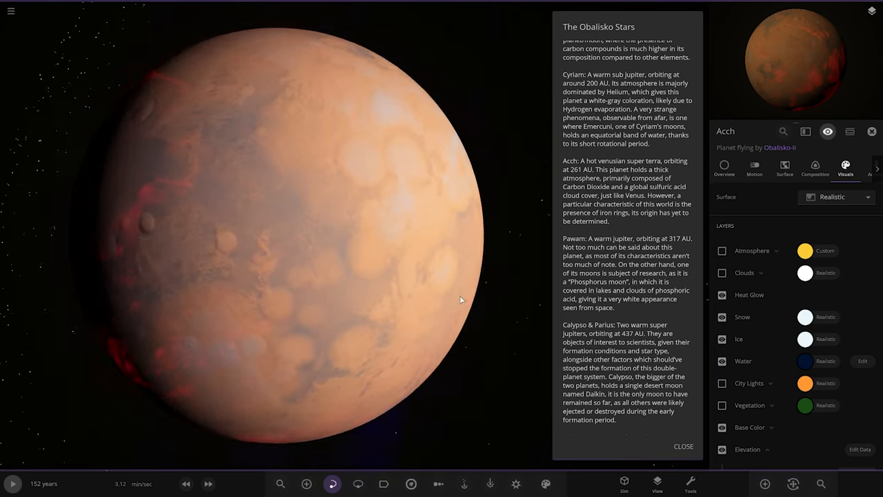
left_click(722, 250)
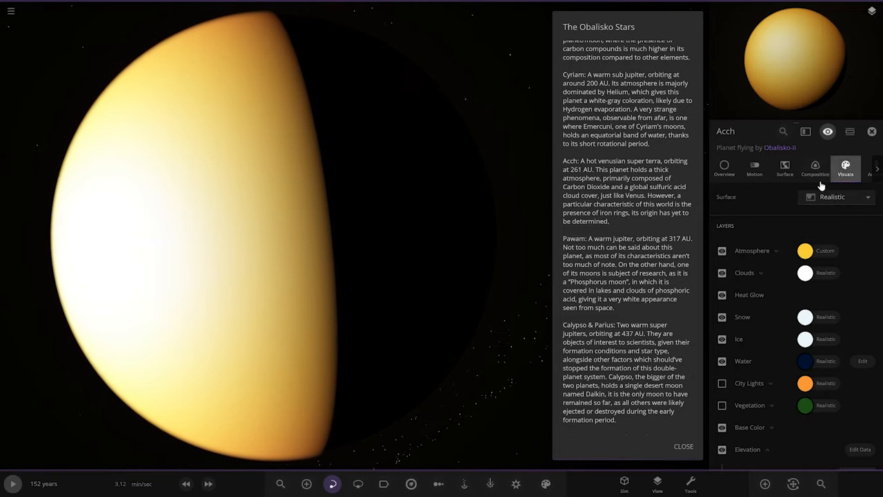
Lower Acch's atmosphere opacity to about 44% in the Atmosphere settings
left_click(775, 251)
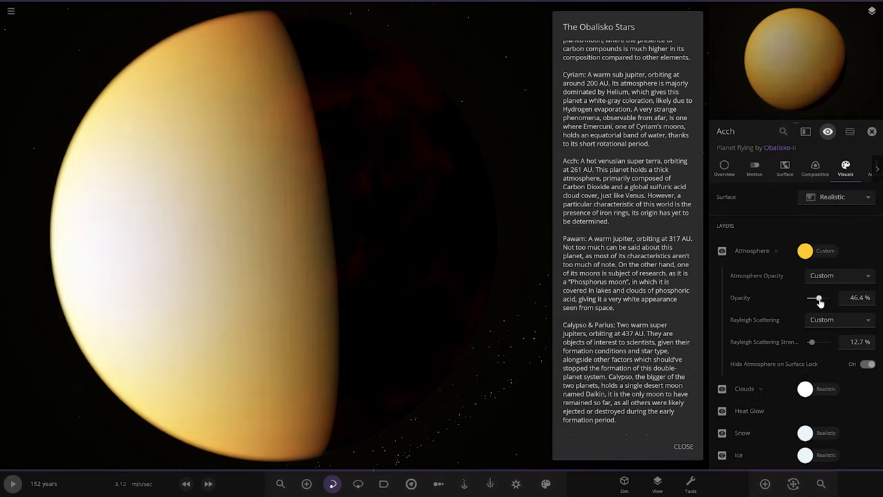
left_click_drag(819, 298, 817, 298)
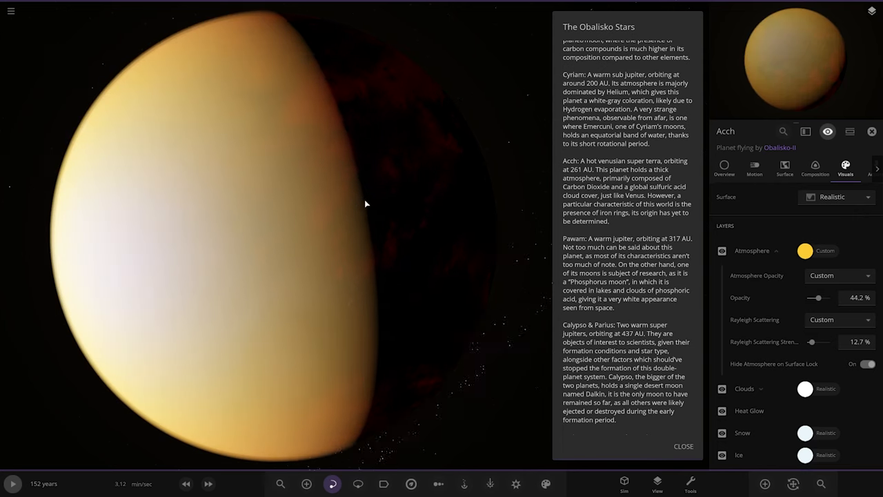
left_click_drag(820, 297, 808, 297)
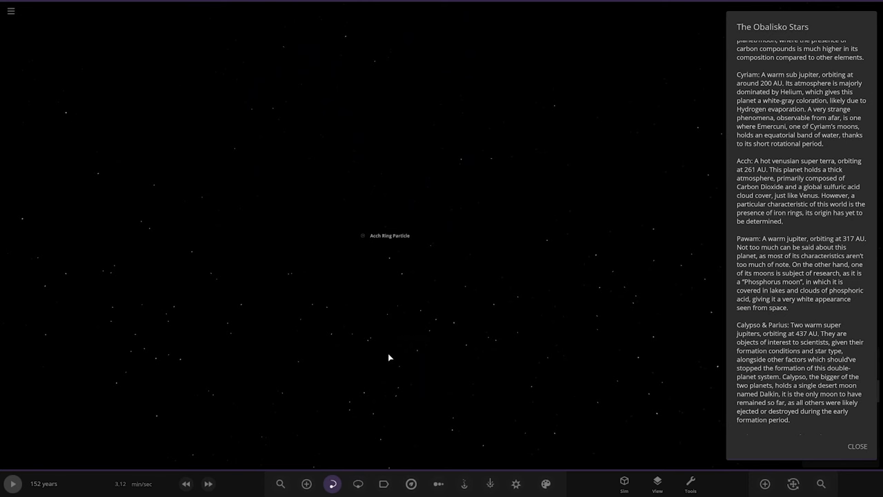
Scroll the description, then orbit the pale banded gas giant and its white icy world
scroll("down", 3)
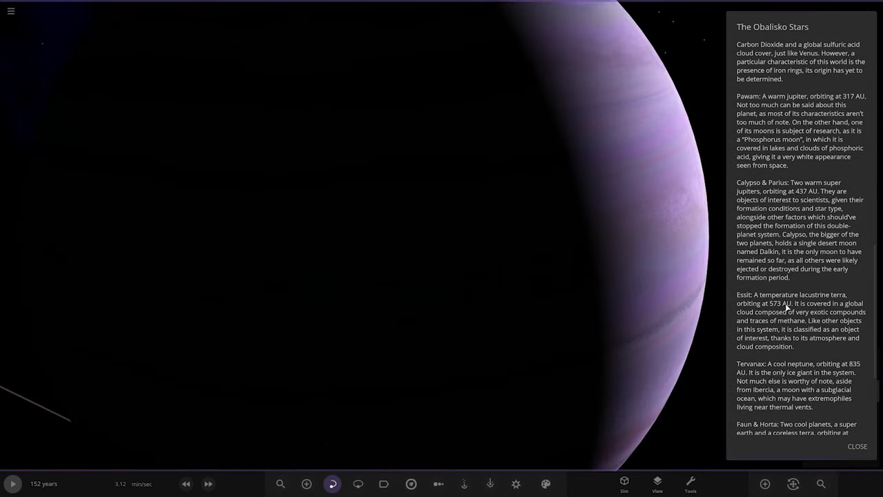
scroll("down", 3)
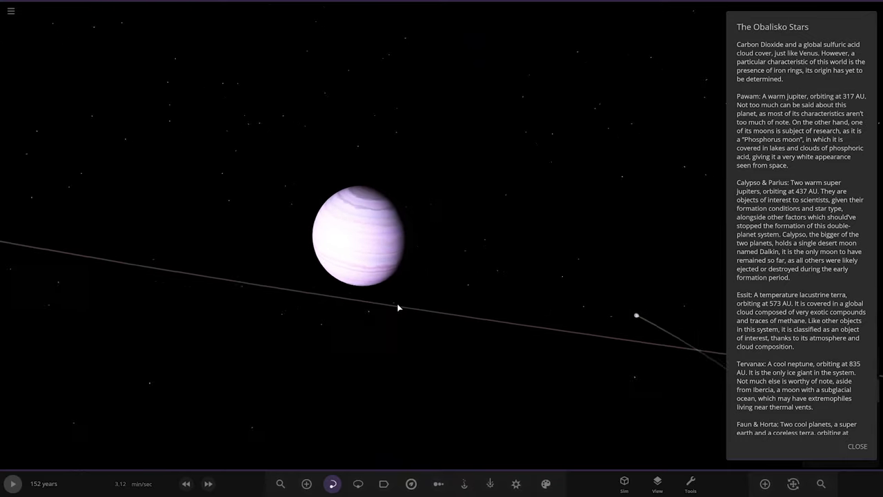
left_click_drag(397, 308, 536, 299)
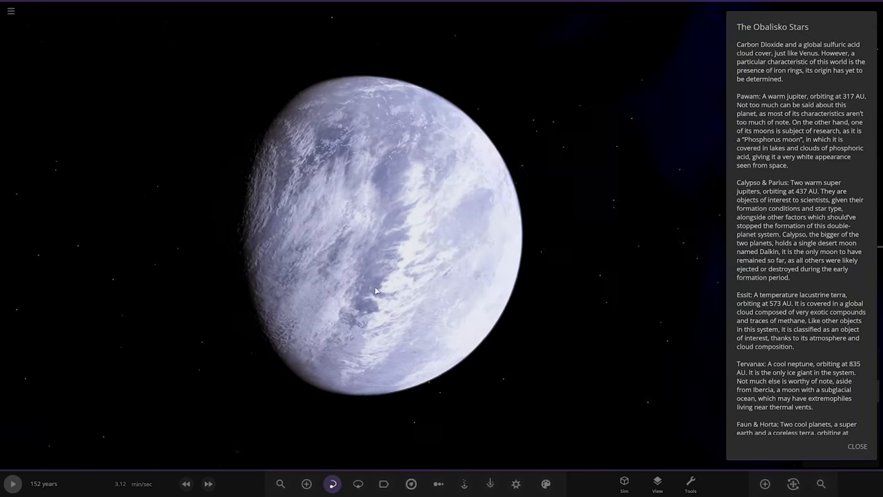
left_click_drag(376, 290, 318, 256)
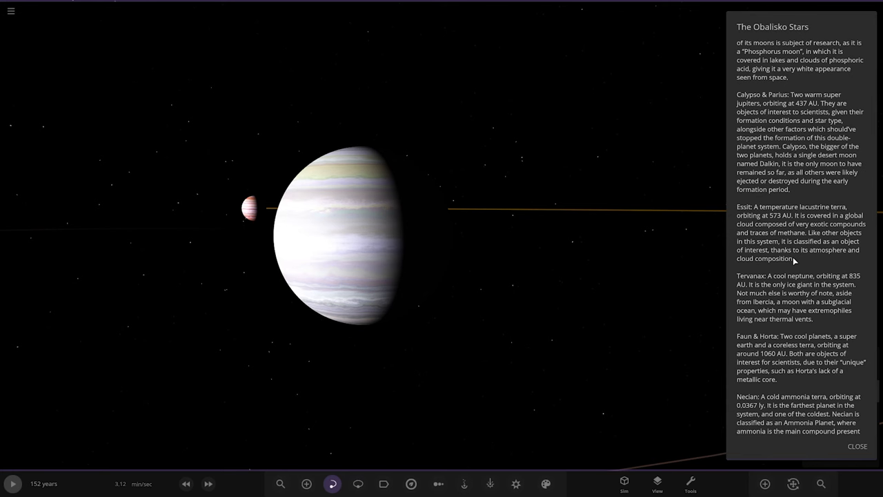
Move the camera to Dalkin, the desert moon of Calypso
left_click(254, 207)
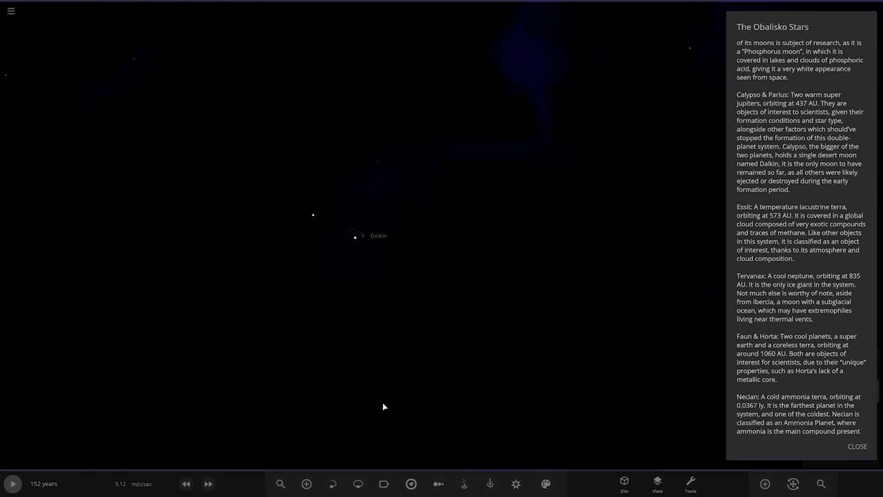
Switch to the select tool and zoom toward Essit
left_click(384, 484)
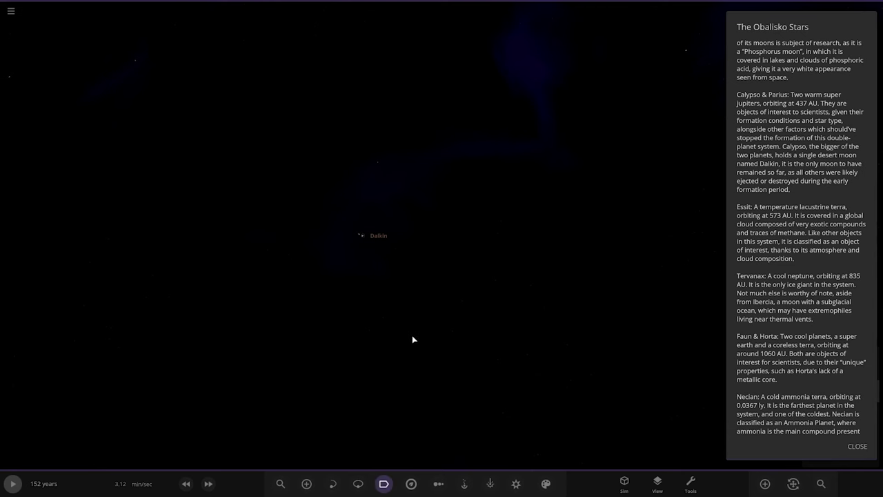
scroll("down", 3)
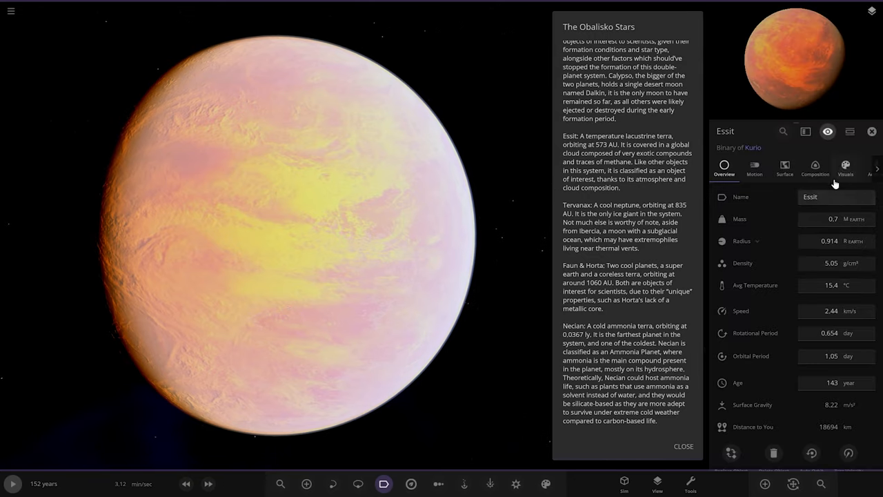
Toggle Essit's clouds off and on to reveal its ocean, expanding the cloud layer settings
left_click(846, 166)
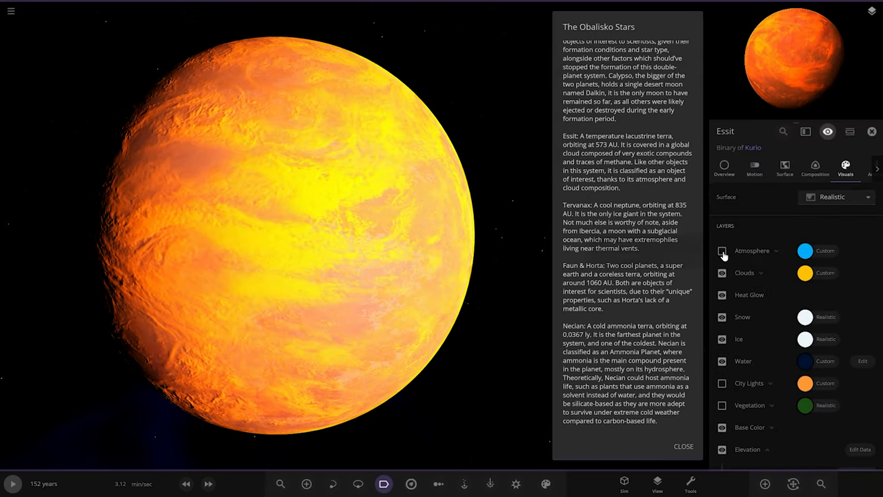
left_click(722, 250)
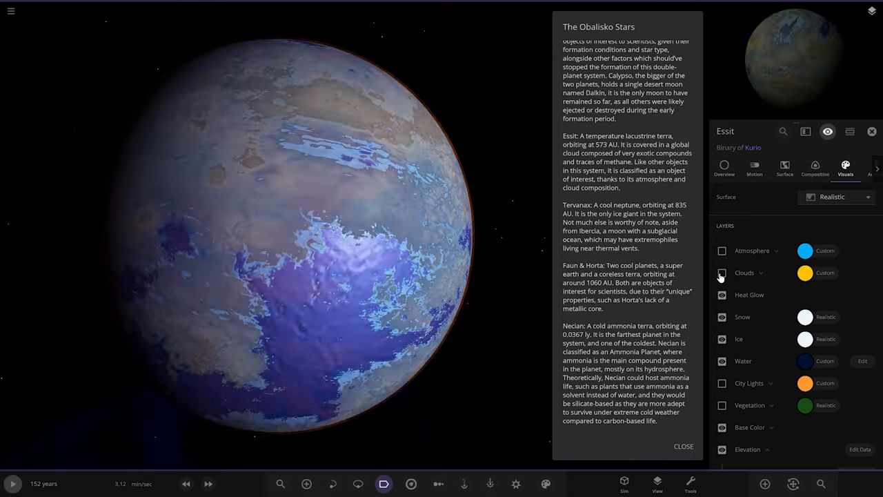
left_click(721, 273)
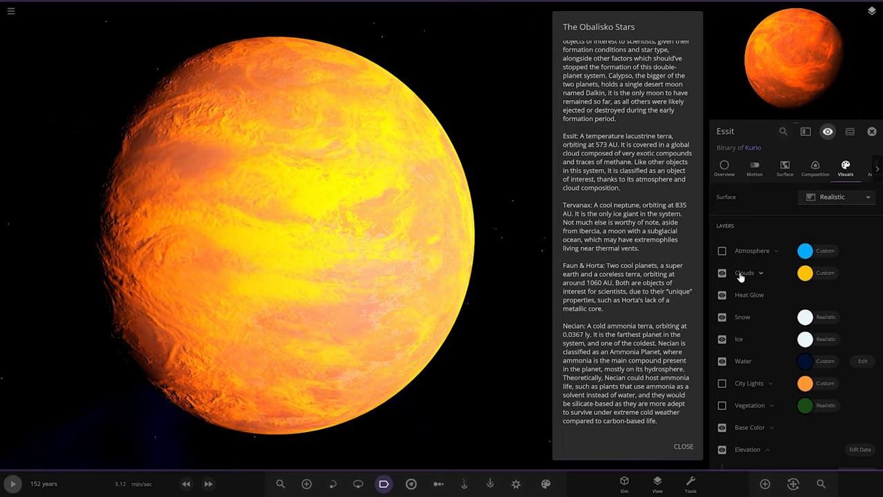
left_click(760, 273)
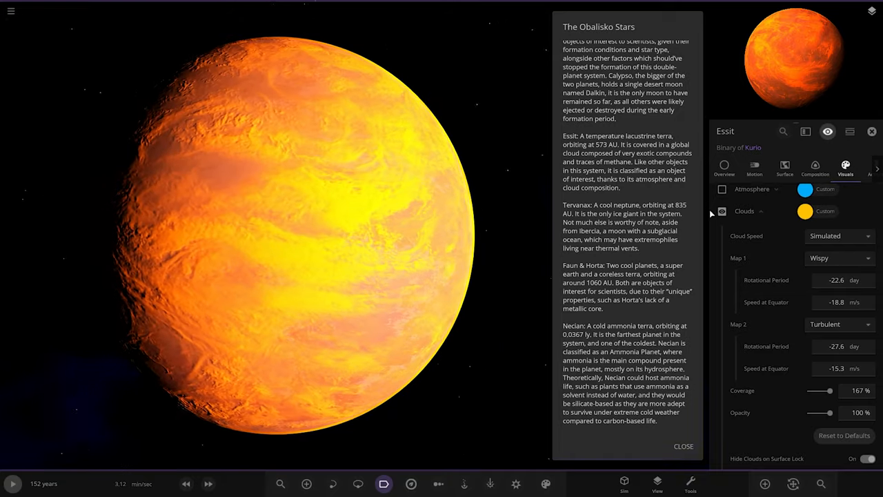
left_click(722, 211)
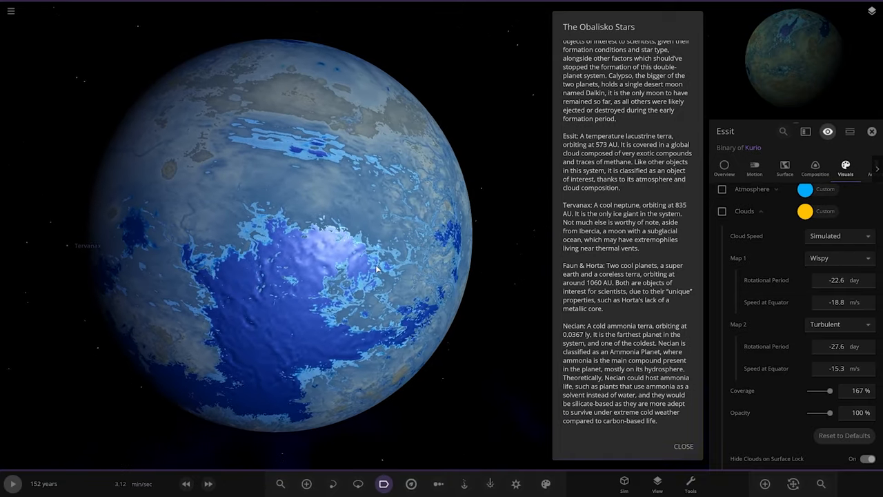
left_click(723, 167)
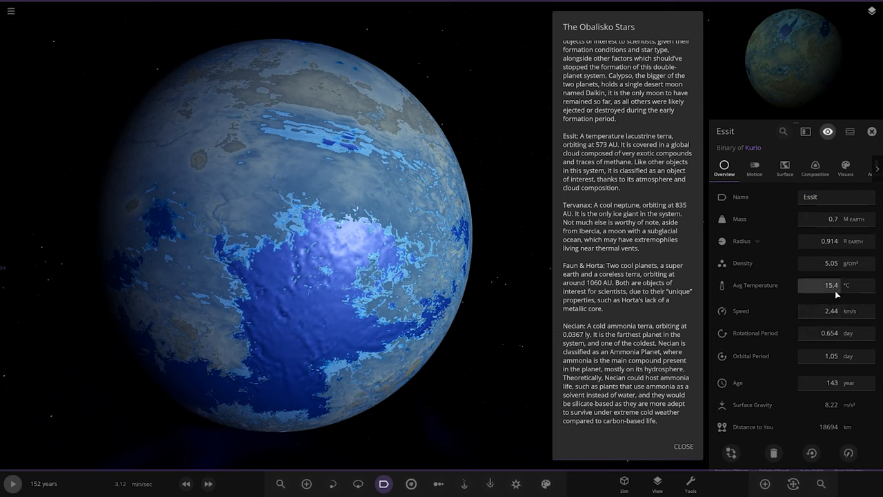
mouse_move(755, 285)
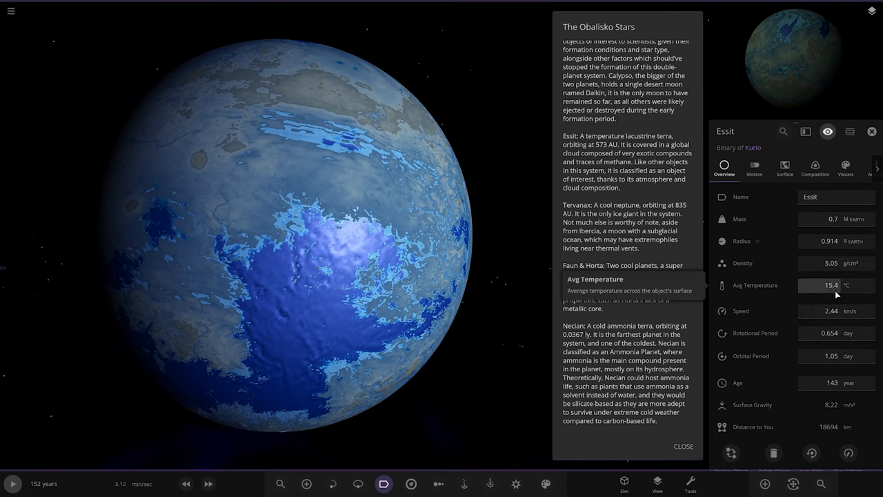
left_click(845, 168)
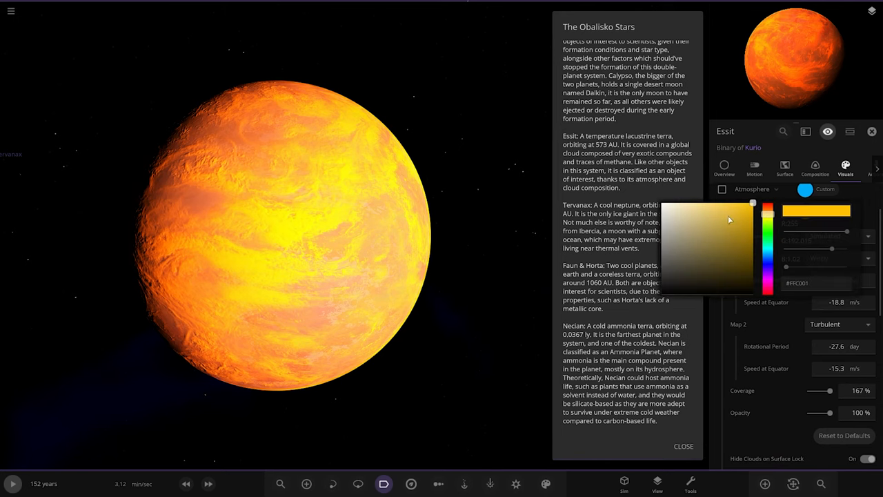
Switch to Essit's binary partner Kurio, then select the planet Tervanax
left_click(729, 219)
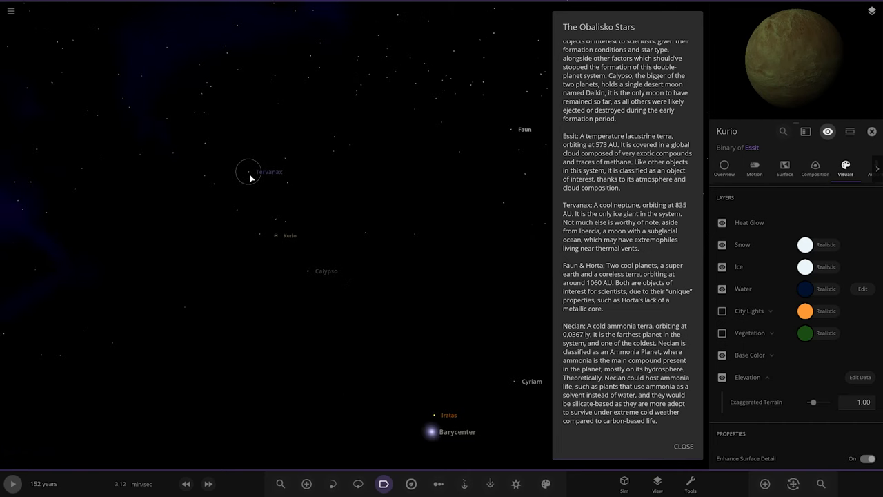
left_click(268, 171)
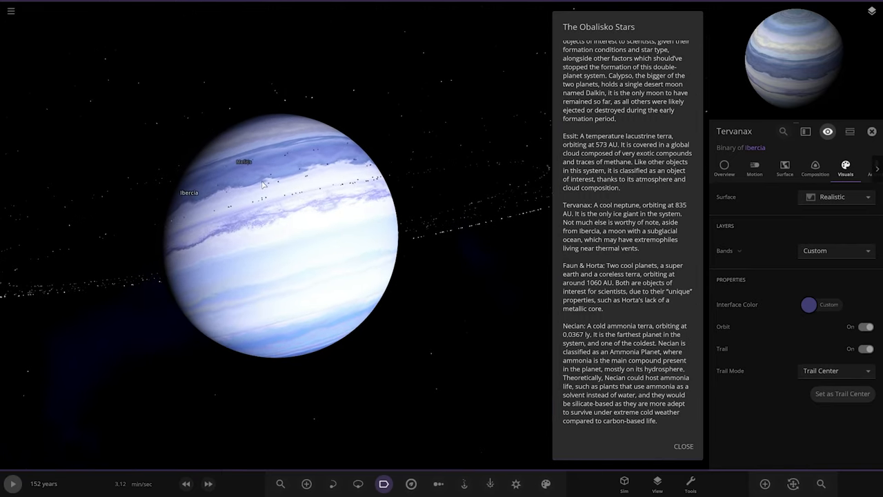
mouse_move(351, 254)
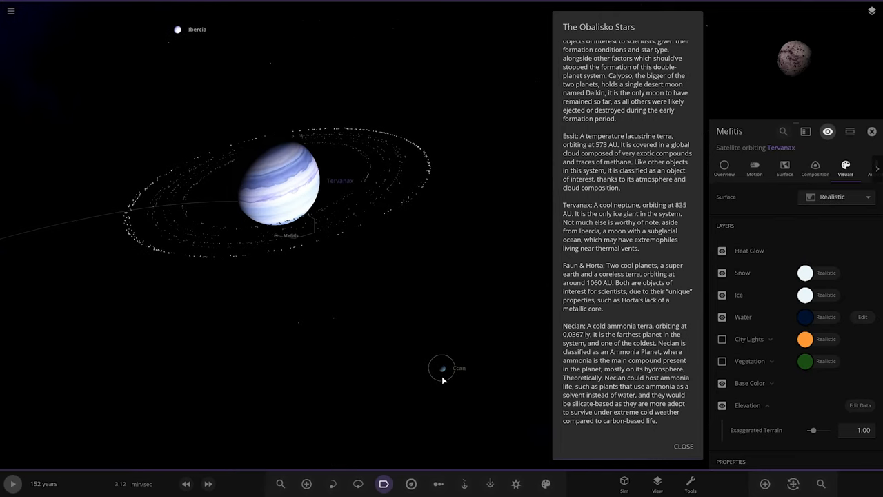
Select Tervanax's moons Ccan, Tustiae and Ibercia in turn
left_click(442, 368)
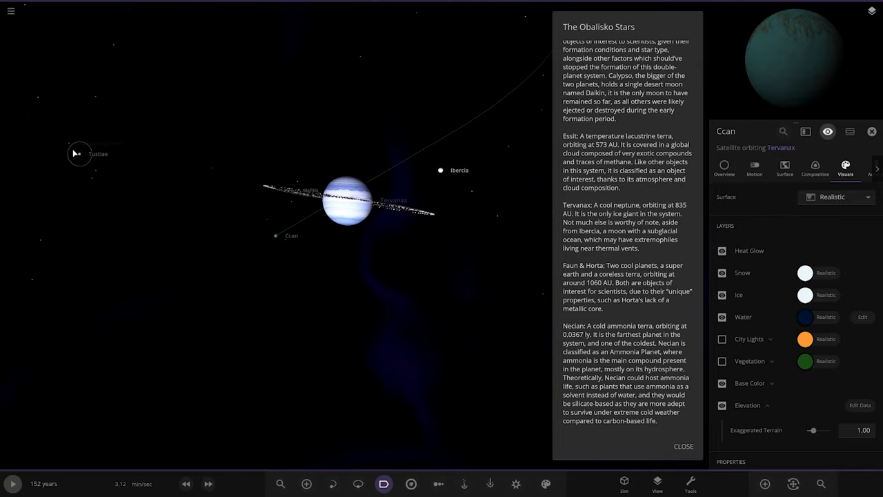
left_click(79, 153)
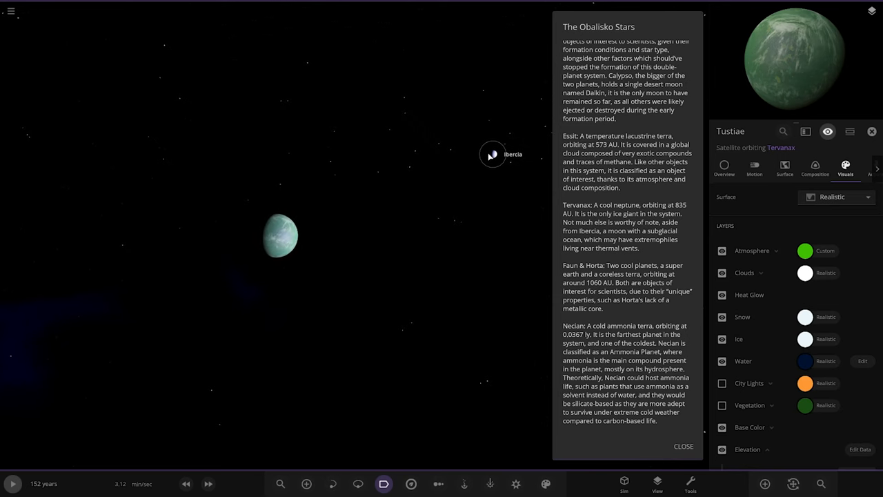
left_click(493, 154)
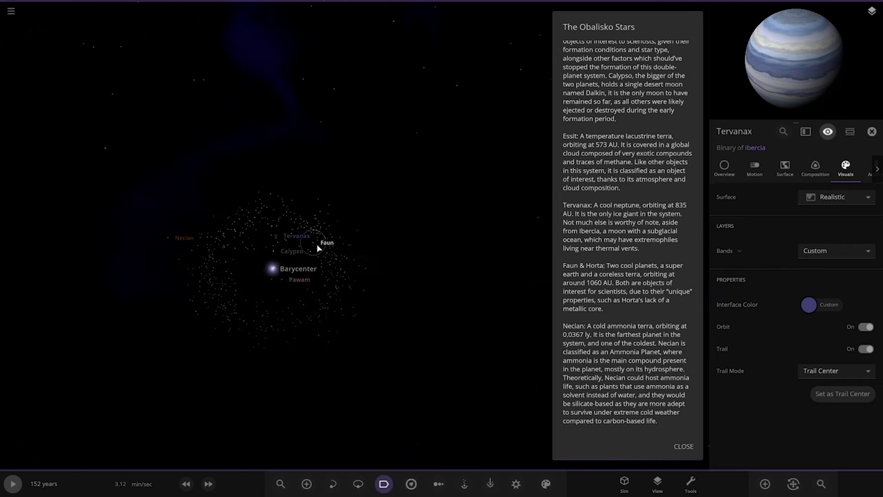
Visit the icy planet Faun, then its binary partner Horta
left_click(326, 243)
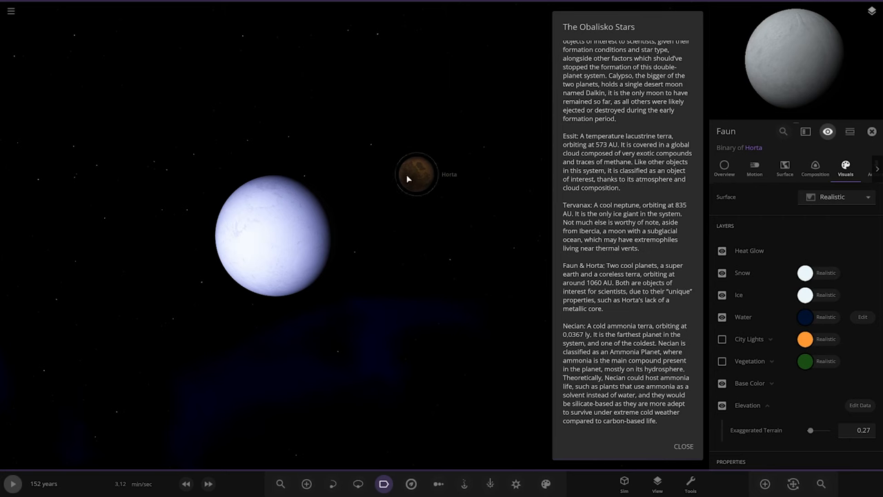
left_click(416, 174)
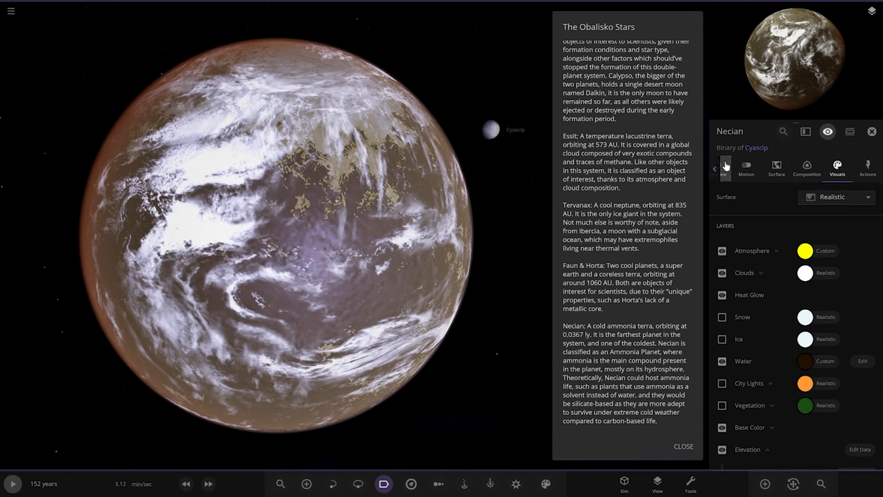
Check Necian's overview (−113 °C, 0.9 Earth masses), then scroll through its orbital elements
left_click(724, 168)
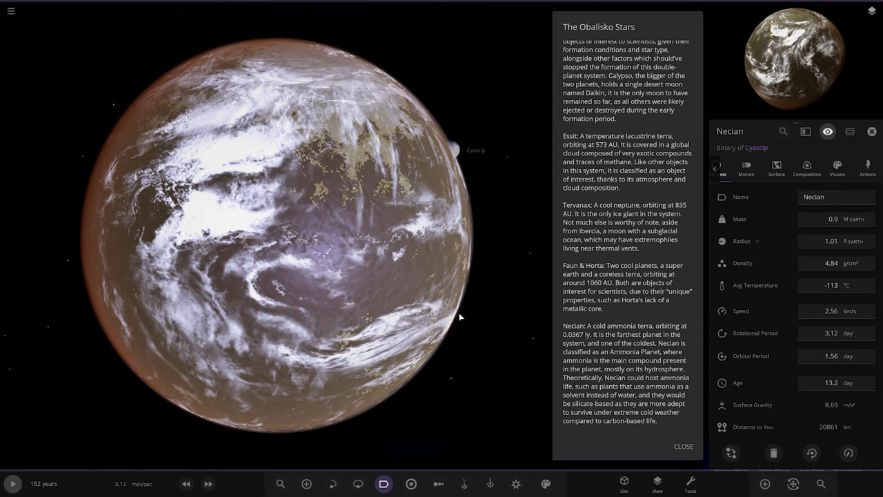
mouse_move(656, 250)
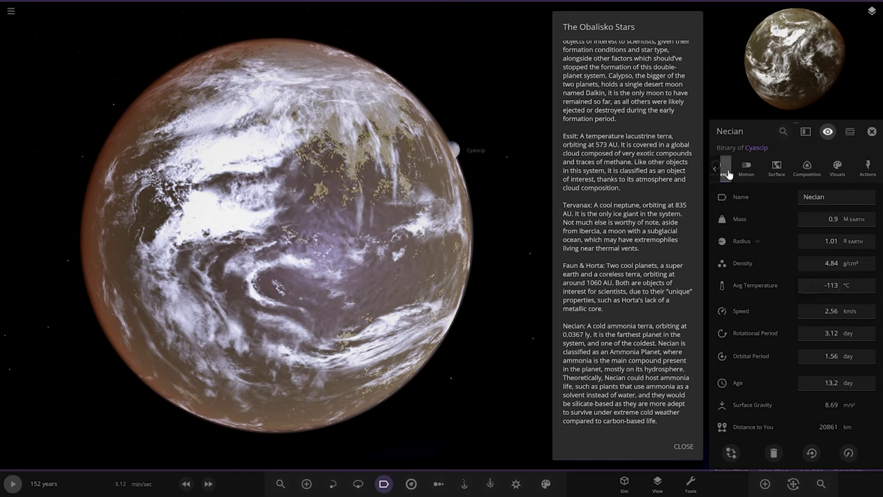
left_click(746, 168)
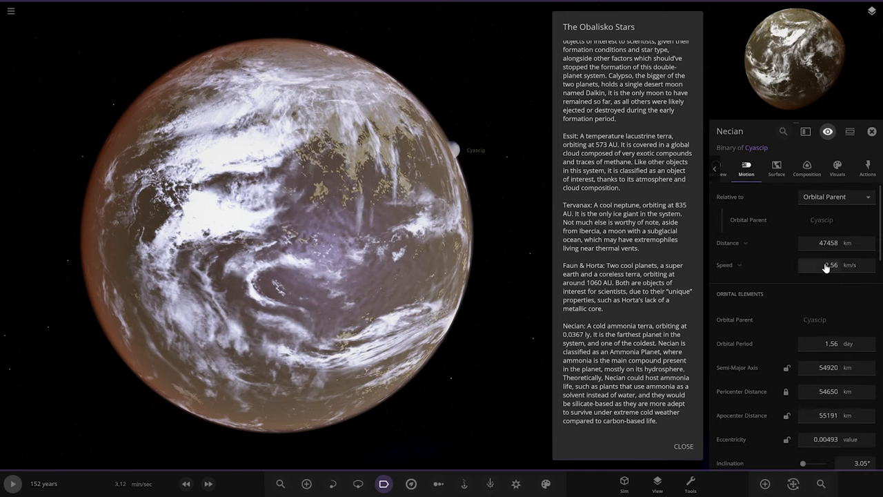
scroll("down", 3)
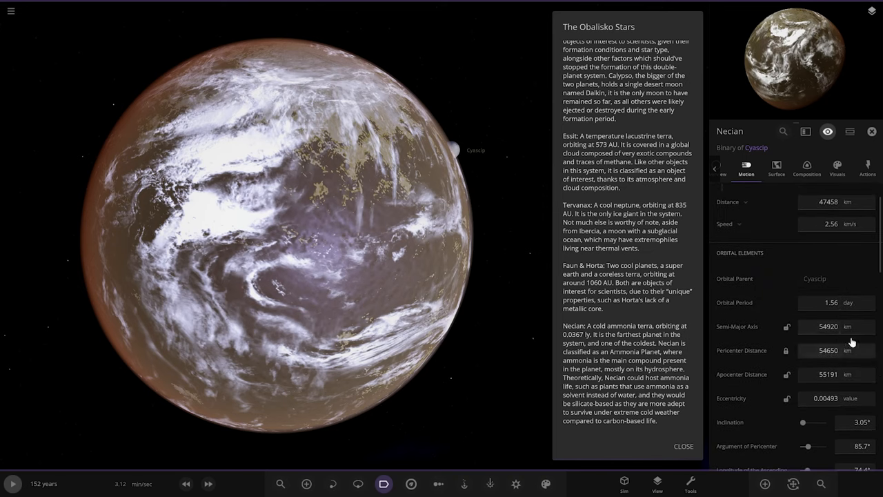
scroll("down", 3)
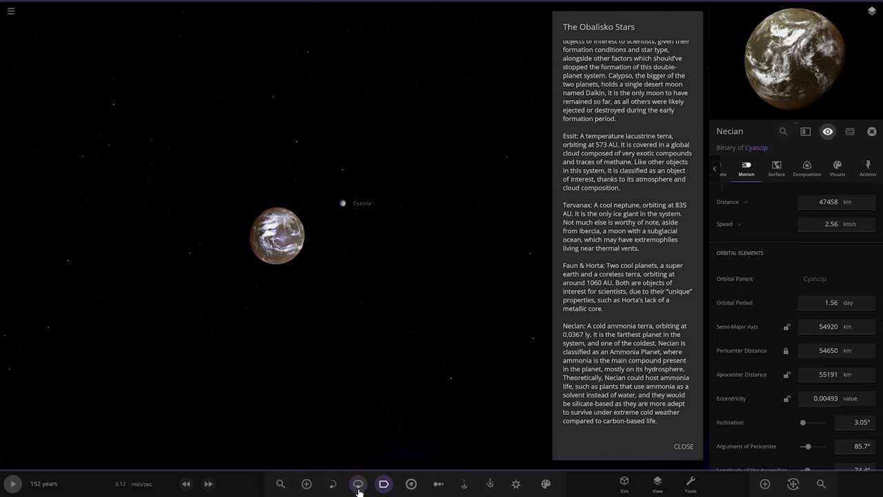
Pull the view far back until Necian is a tiny point in starfield
left_click(357, 484)
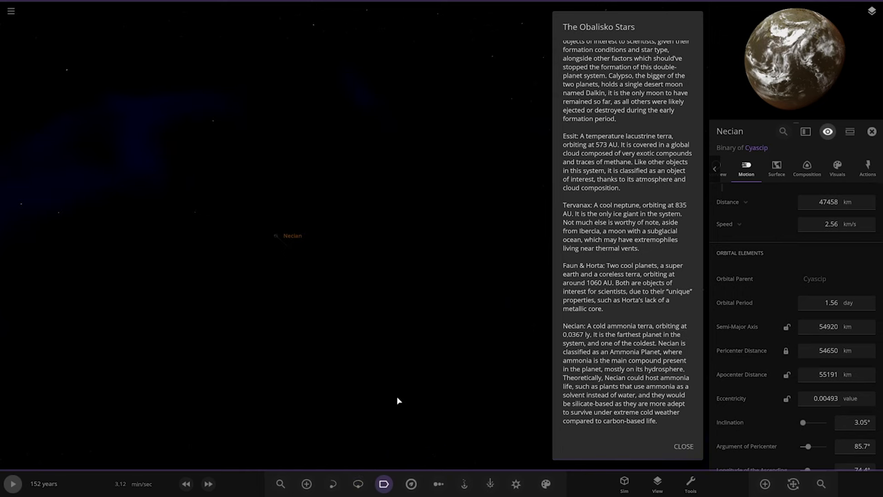
mouse_move(402, 332)
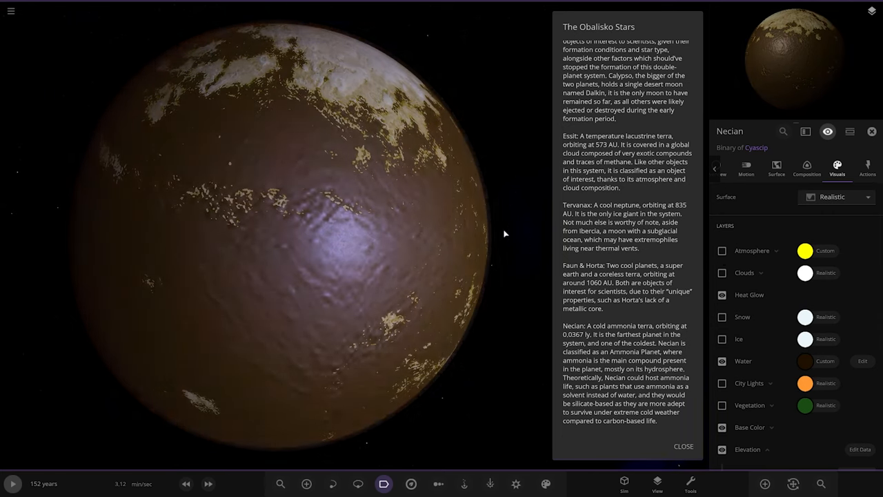
Select and zoom in on Necian's moon Cyascip, then close The Obalisko Stars description
left_click(723, 169)
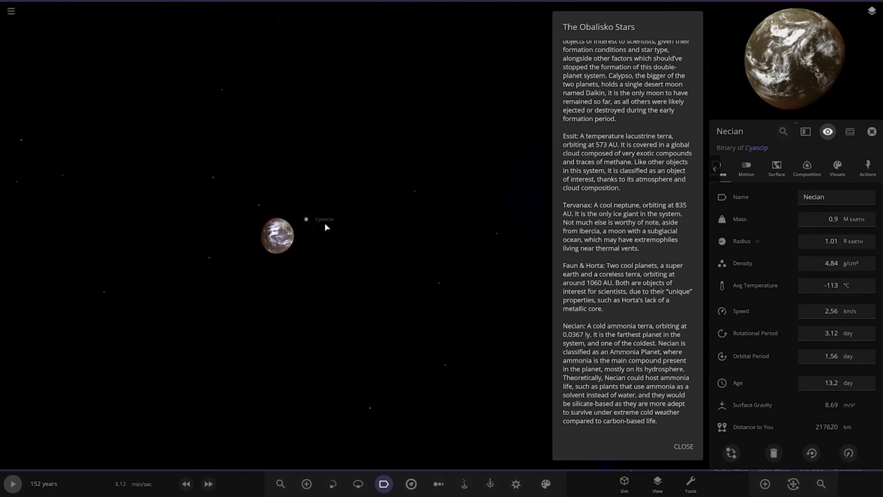
left_click(306, 219)
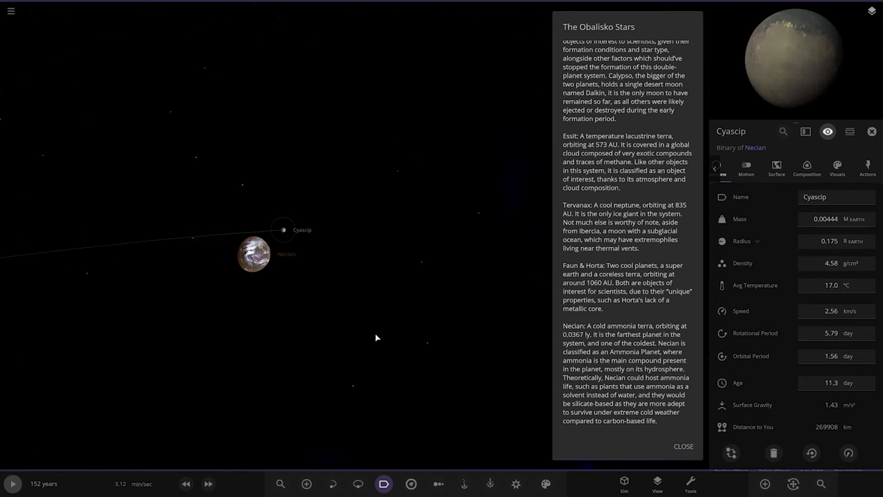
scroll("up", 3)
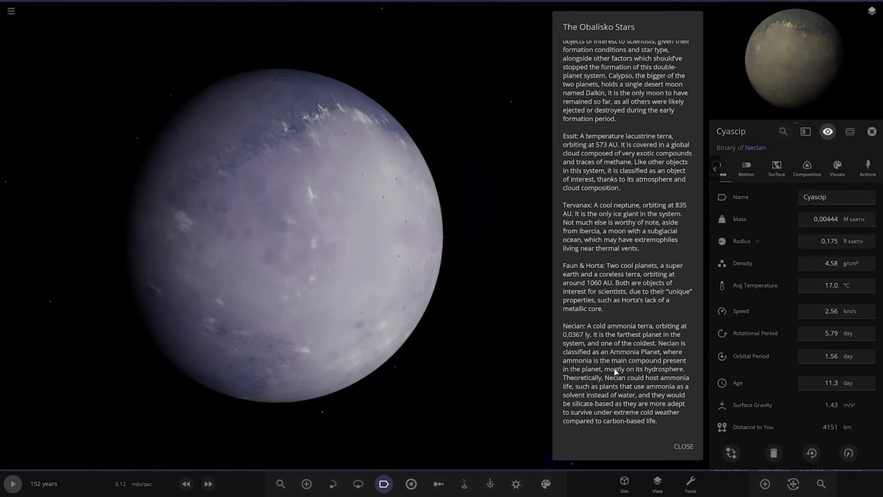
left_click(682, 446)
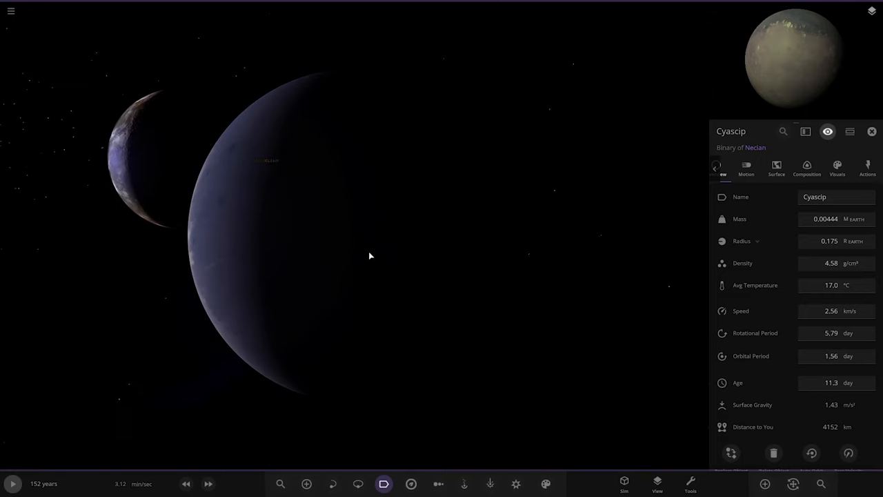
Zoom out from Cyascip toward a radius chart of the Obalisko stars and planets
scroll("down", 3)
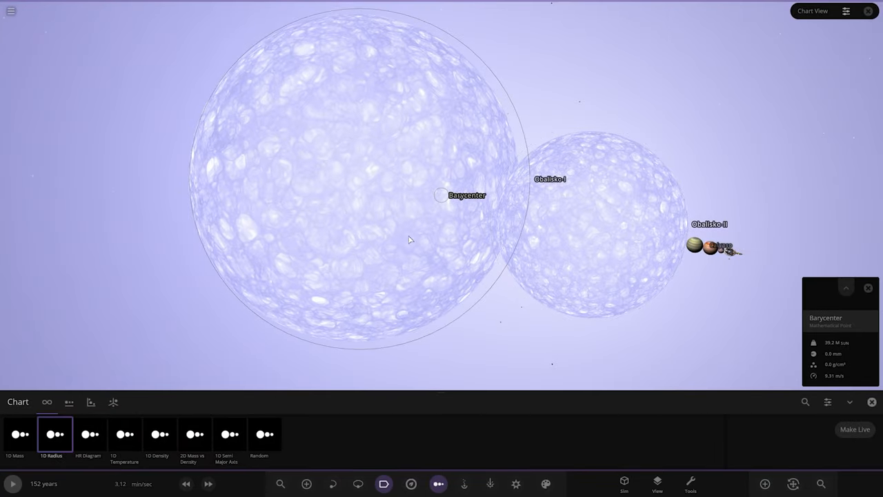
left_click(20, 434)
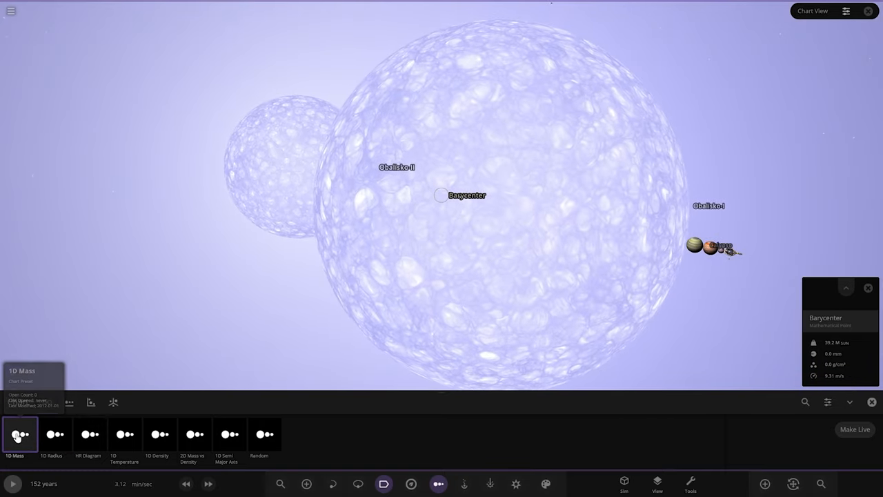
left_click(54, 434)
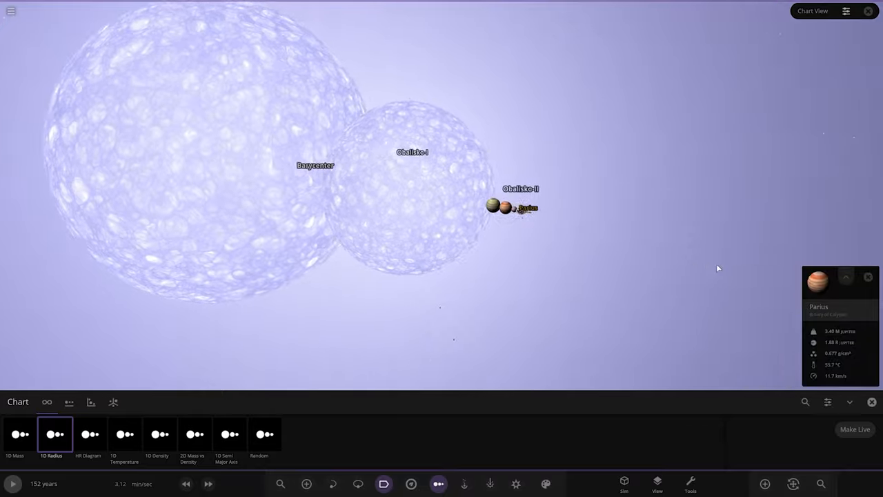
key("ctrl+d")
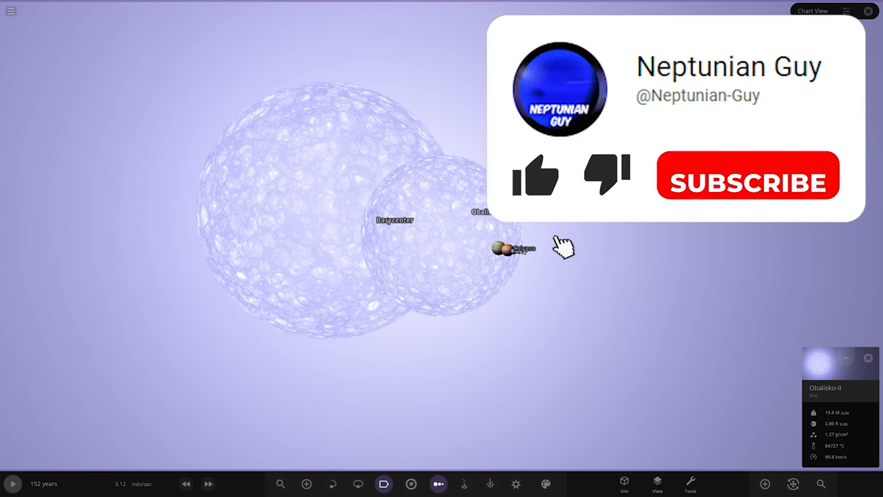
left_click(537, 176)
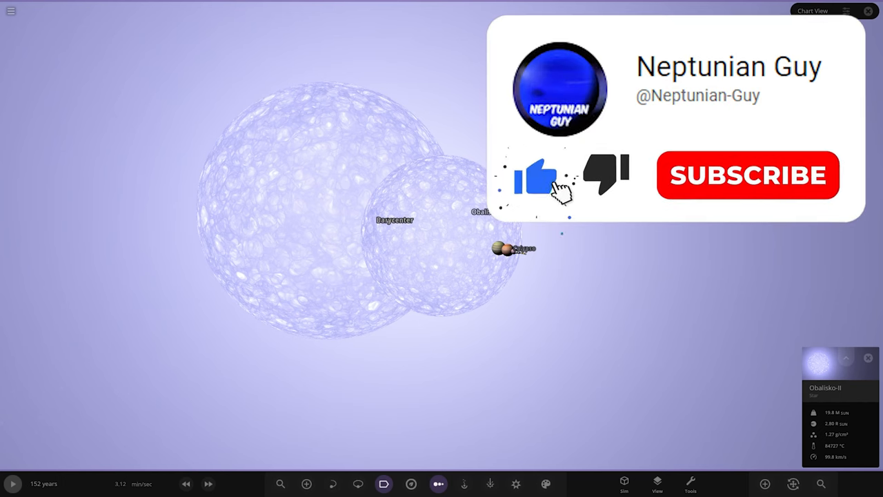
left_click(748, 174)
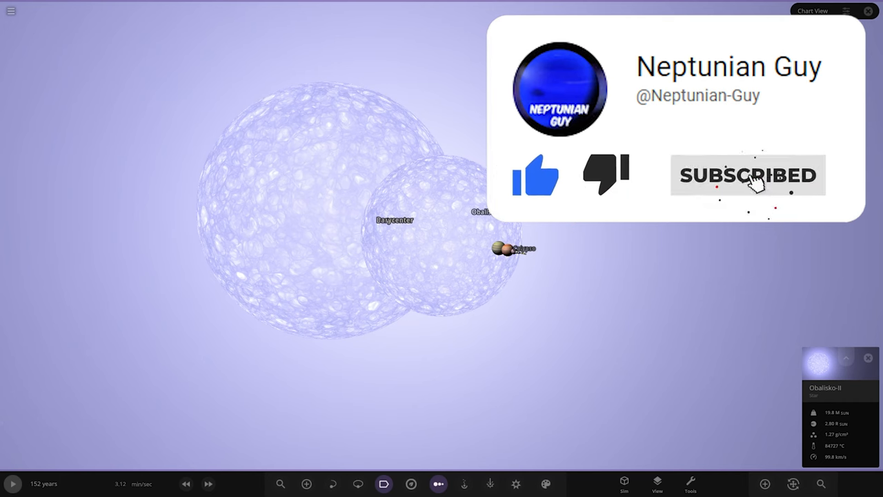